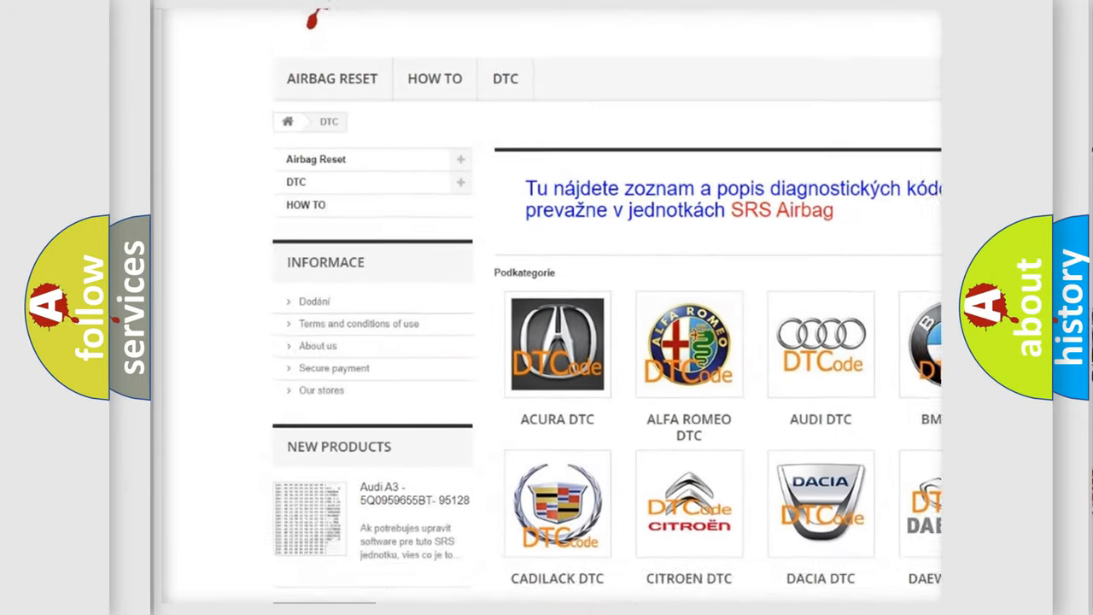
scroll(down, 3)
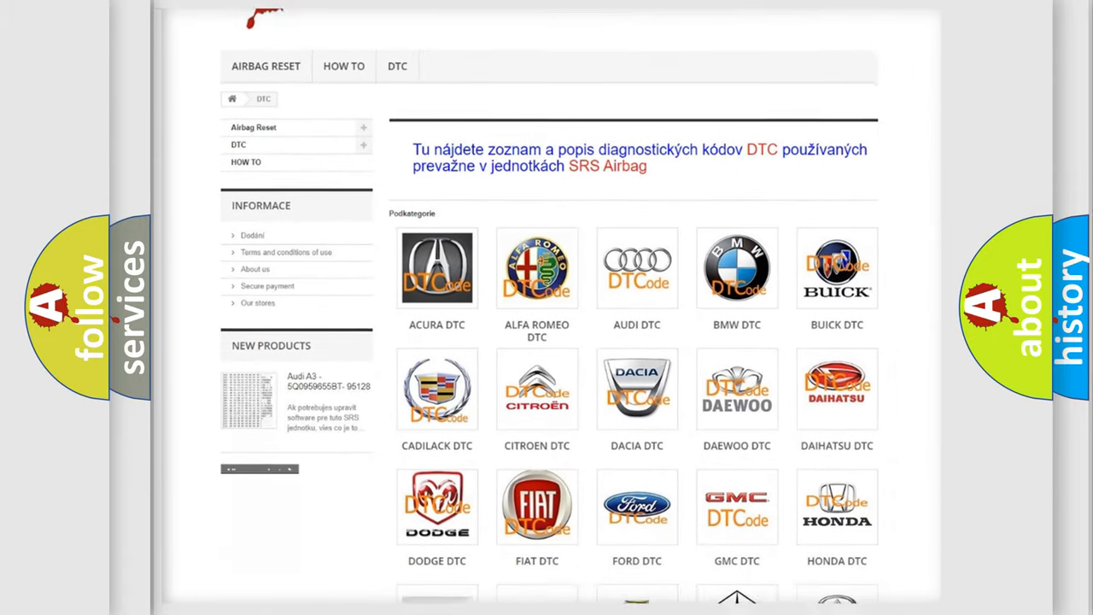
scroll(down, 3)
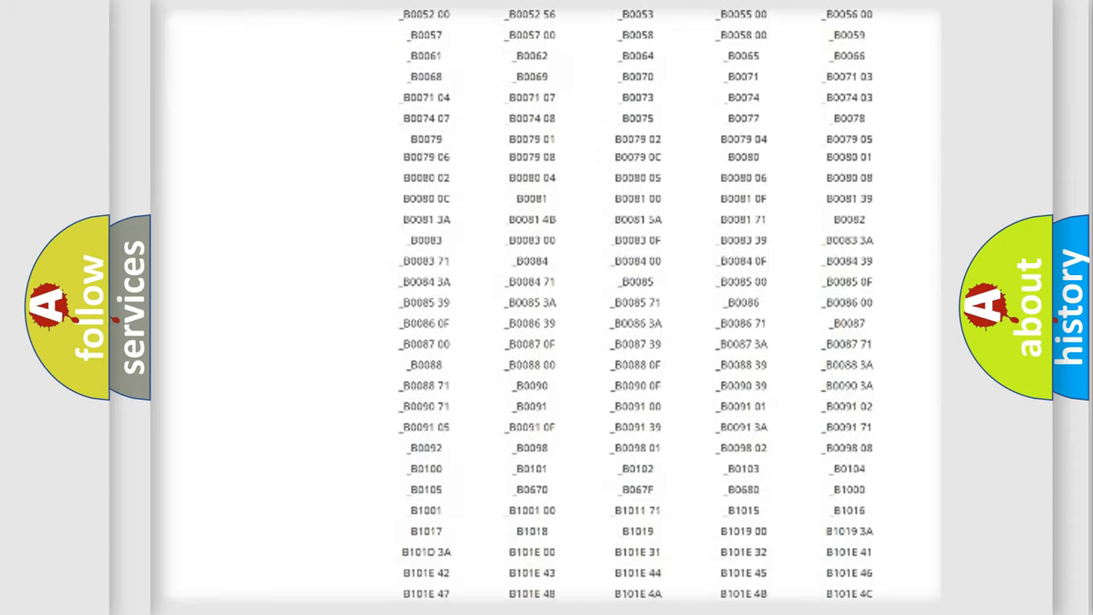
scroll(up, 3)
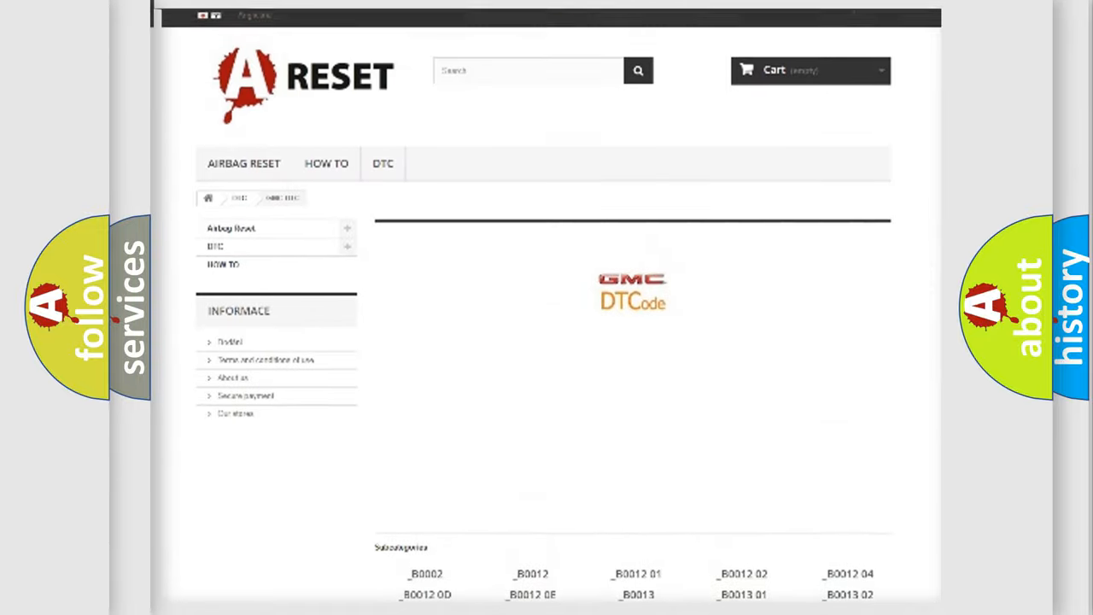